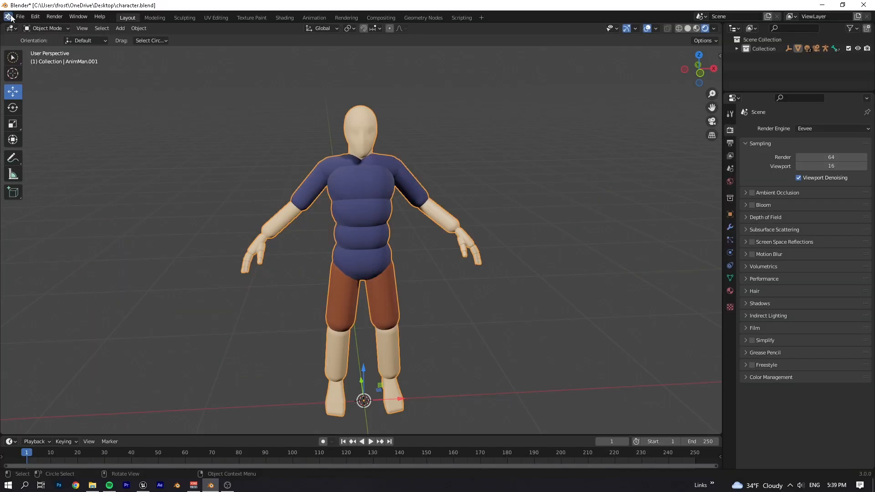
Step: Export the finished Blender character as an FBX file for Unreal
left_click(19, 16)
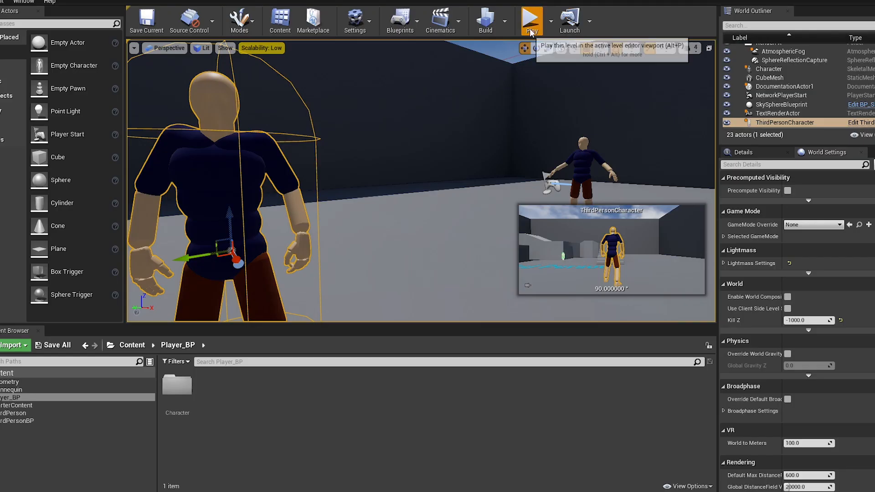
Step: Play the level to test the Blender character as the third-person character
left_click(531, 18)
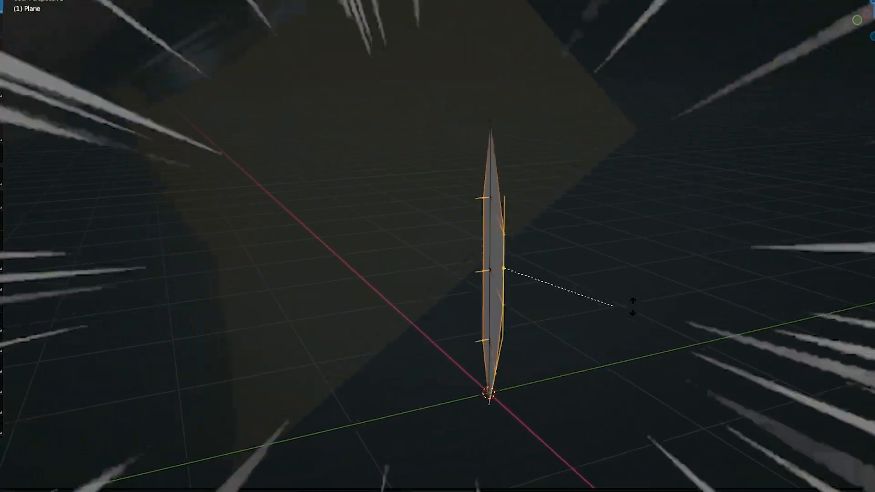
Step: Switch the grass clump to Solid viewport shading
left_click(103, 11)
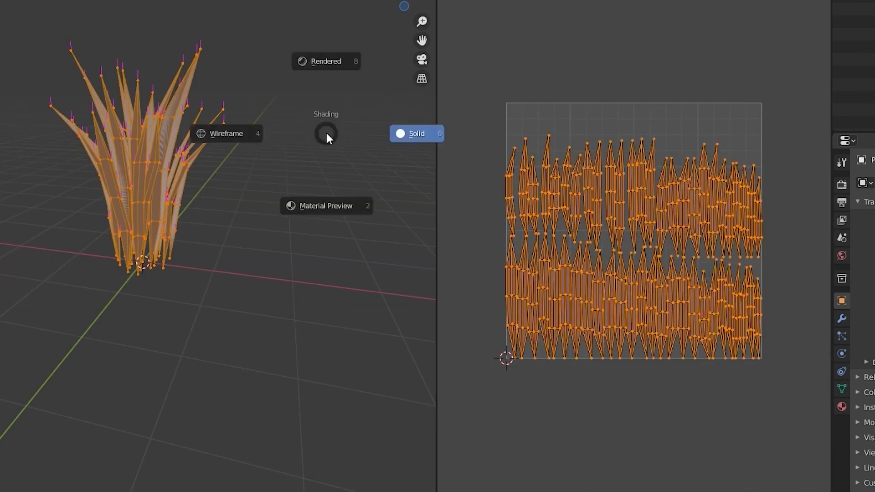
left_click(226, 133)
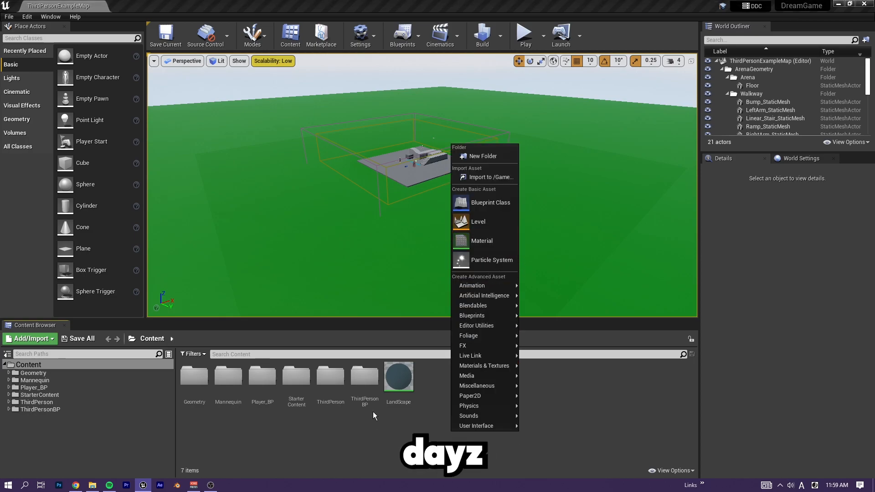
Step: Select the Grass static mesh actor placed on the landscape
left_click(523, 33)
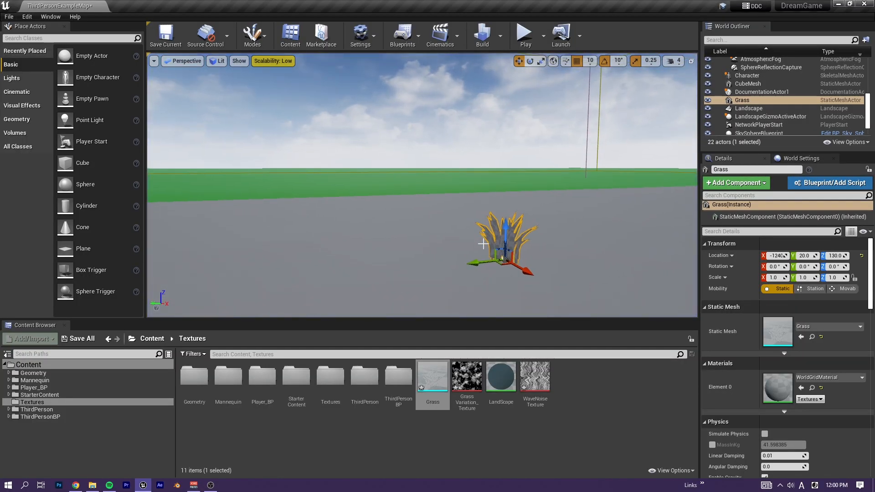
left_click(524, 33)
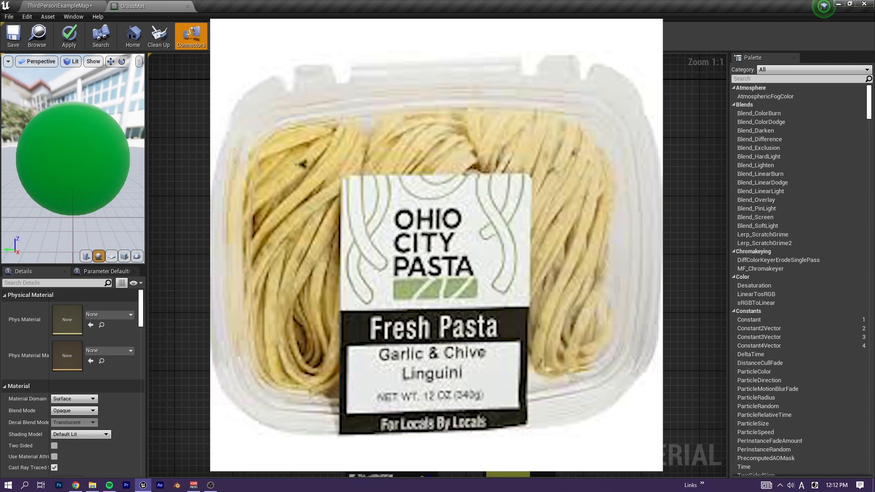
Step: Blend BaseColor and SecondColor through a LinearGradient Lerp into GrassMat's Base Color
left_click(228, 35)
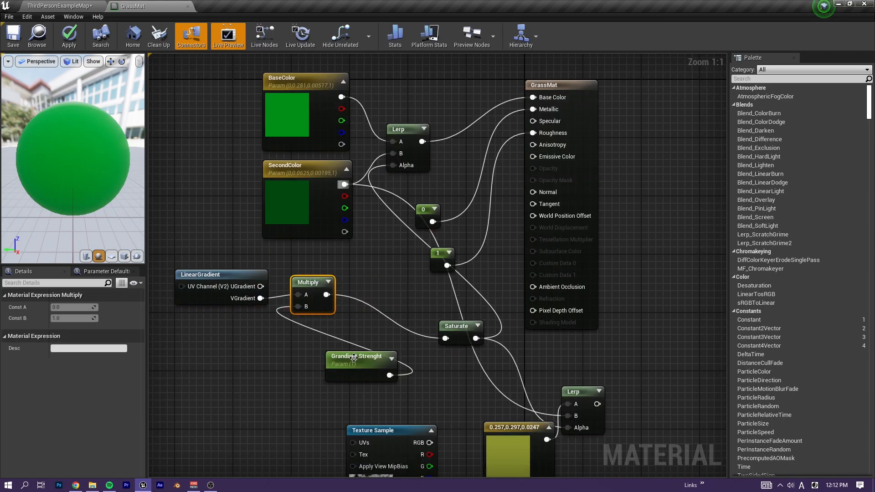